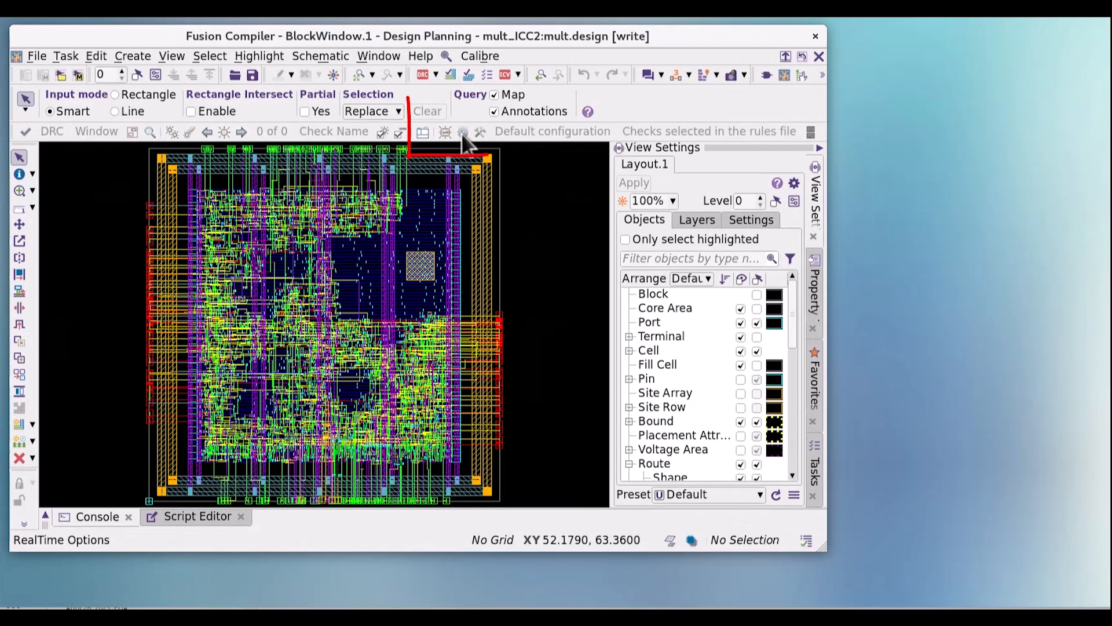
Open Calibre RealTime Options to view the preset DRC rule file and layer map file.
left_click(463, 130)
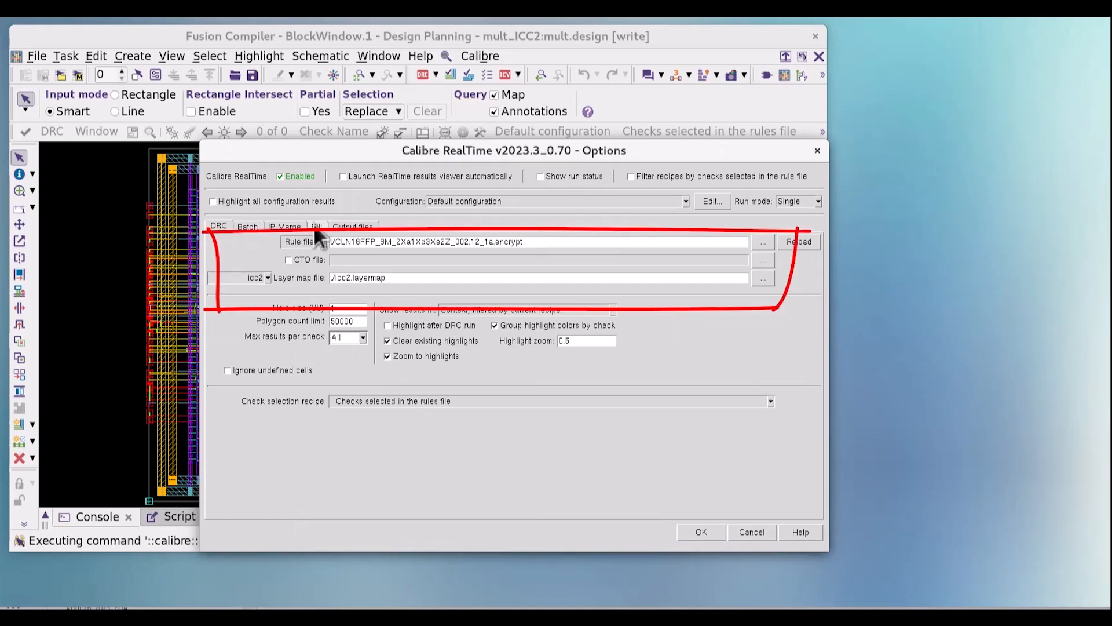
Show the Fill settings: dummy BEOL fill rule file, fill_output.gds output, included for DRC.
left_click(317, 227)
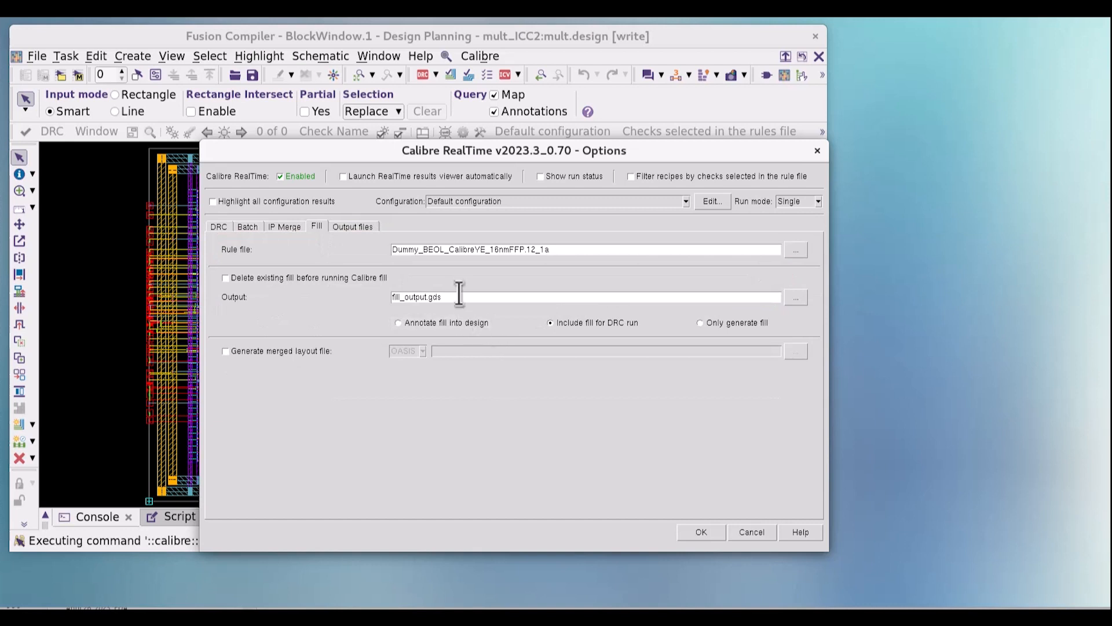
mouse_move(560, 252)
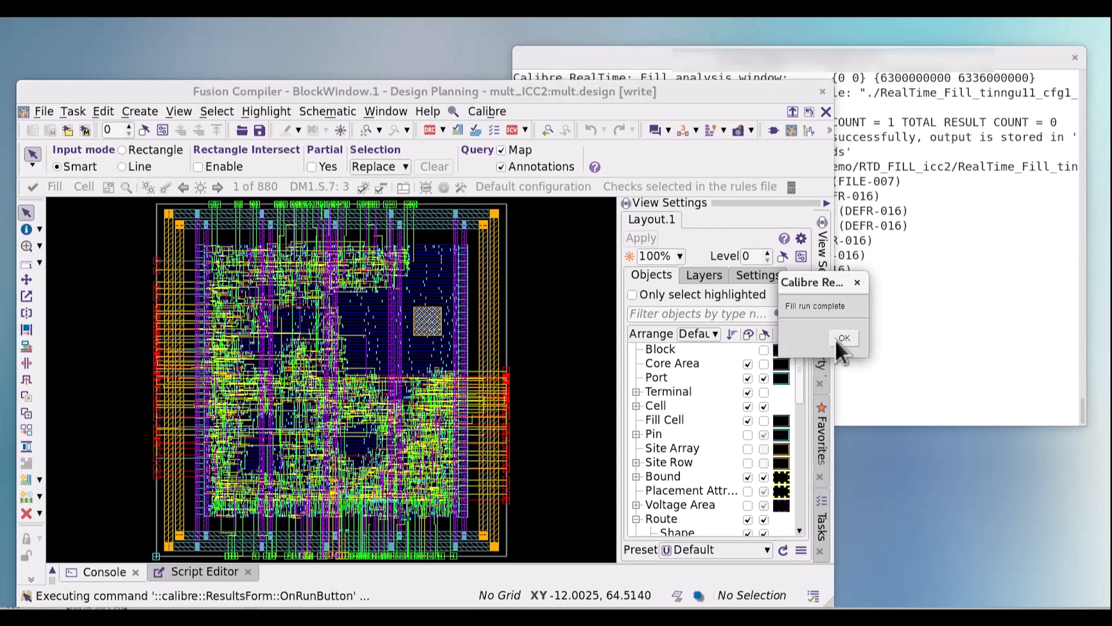
Dismiss the fill-complete notice and display the layout at hierarchy level 1.
left_click(843, 338)
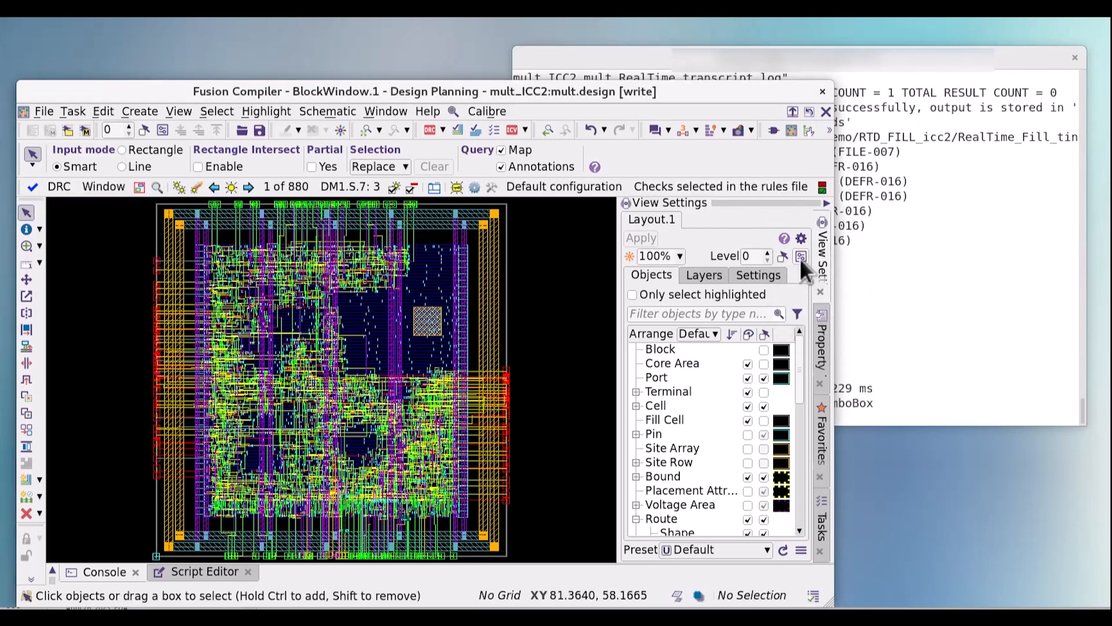
mouse_move(800, 256)
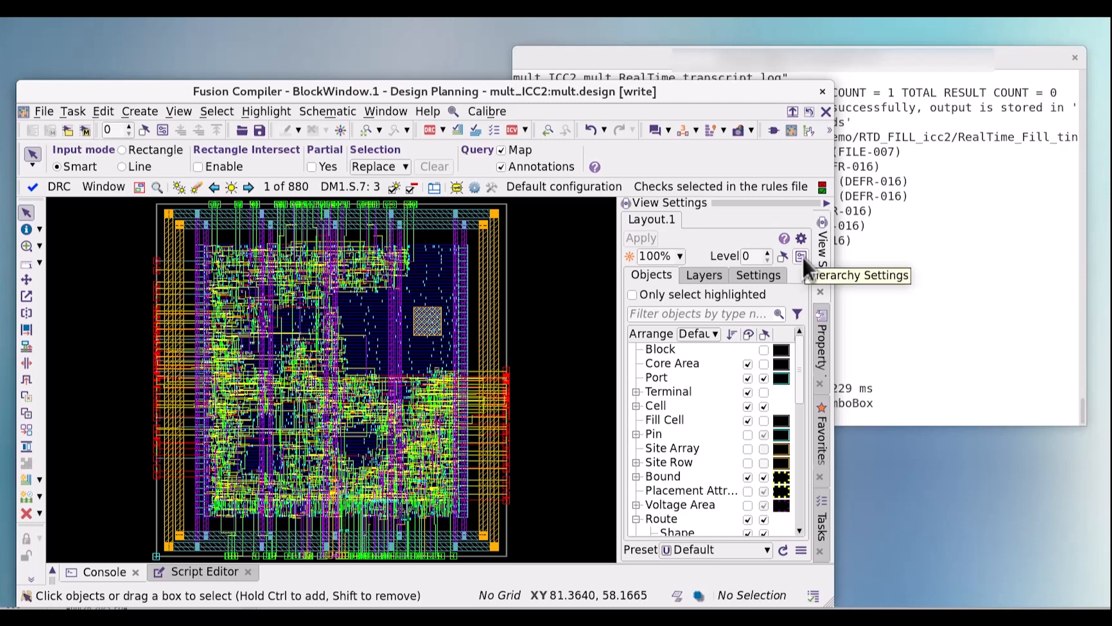
left_click(801, 256)
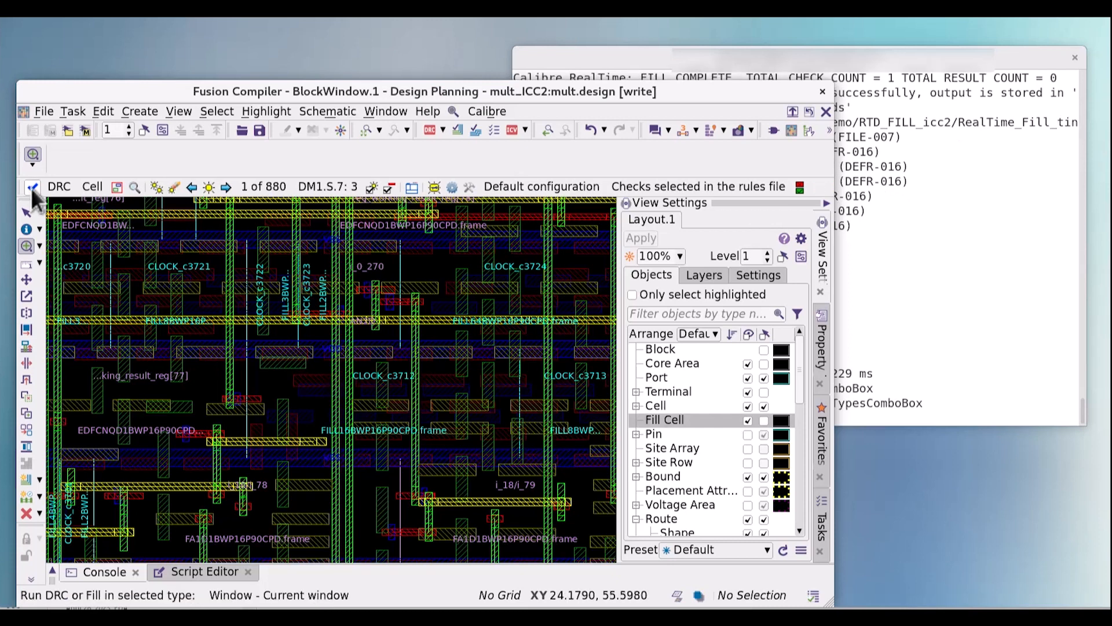
Rerun Calibre DRC on the filled design, dropping results from 880 to 11.
left_click(32, 186)
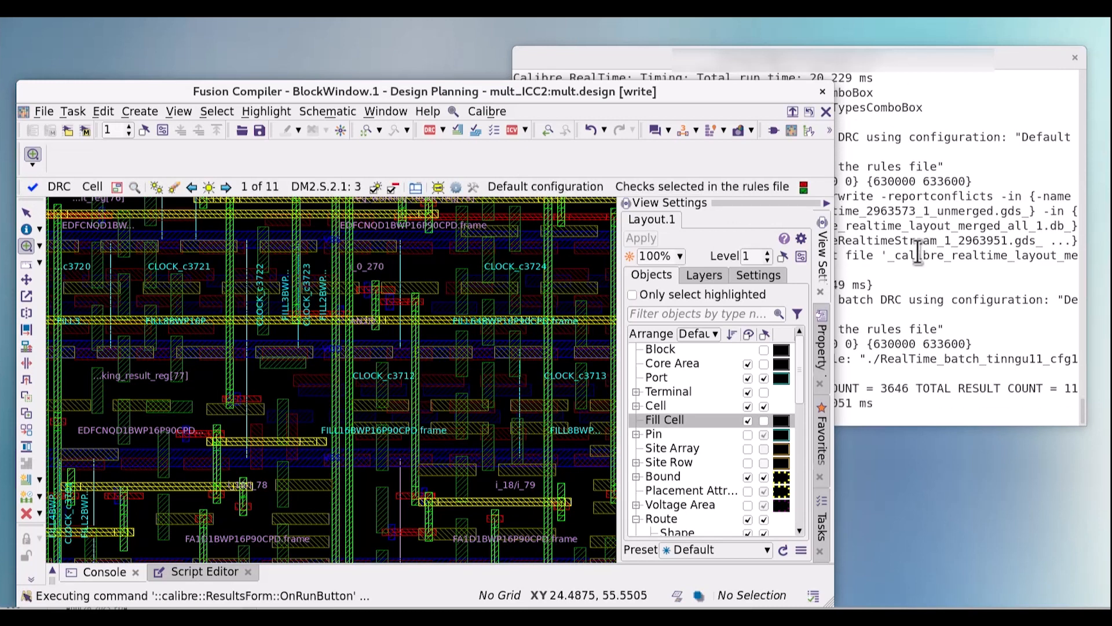
left_click(801, 257)
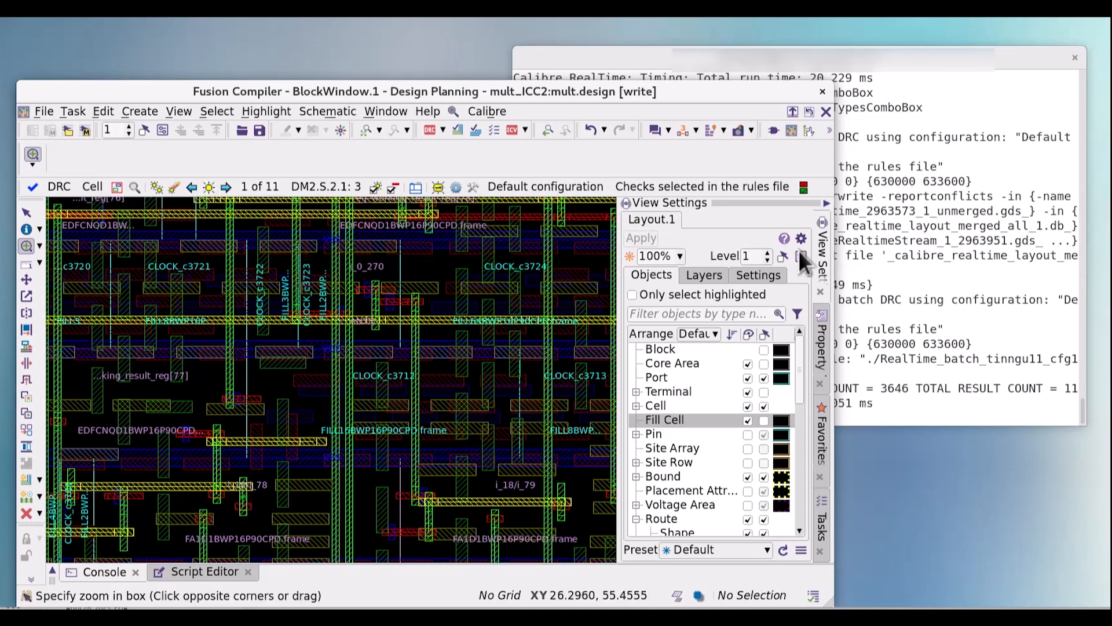